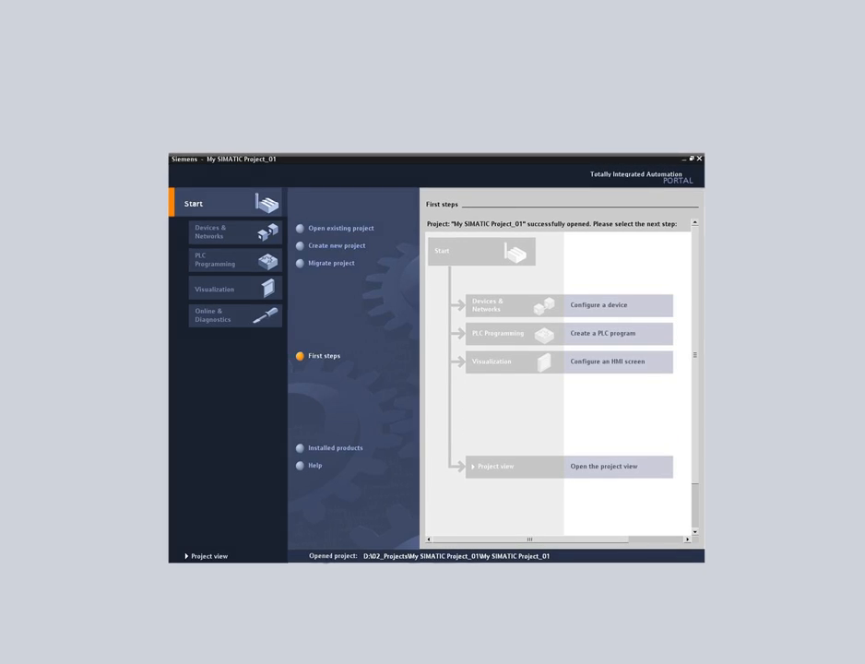
Step: Switch to the detailed Project view to open Project_Libraries_V3 with Motor_Control
left_click(495, 467)
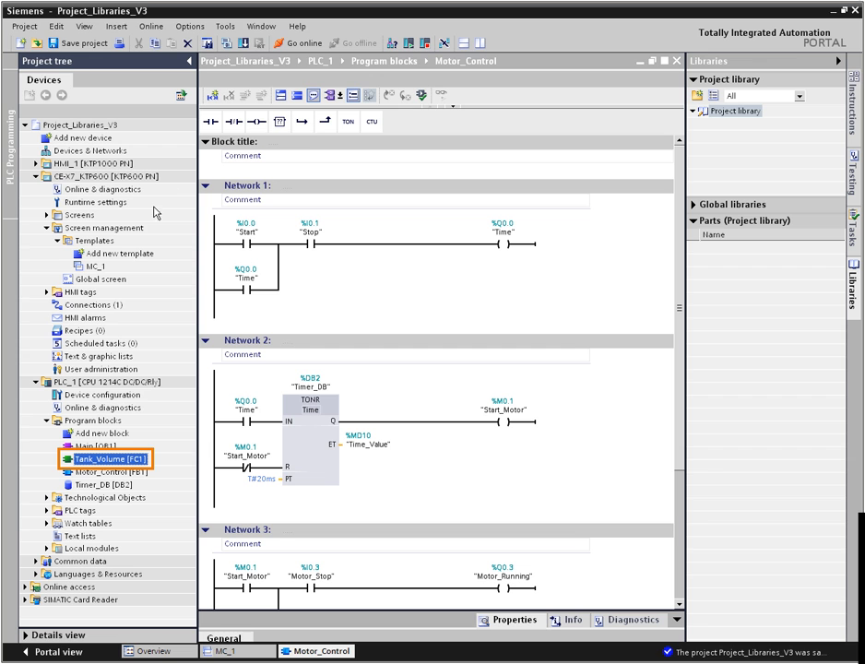
mouse_move(107, 406)
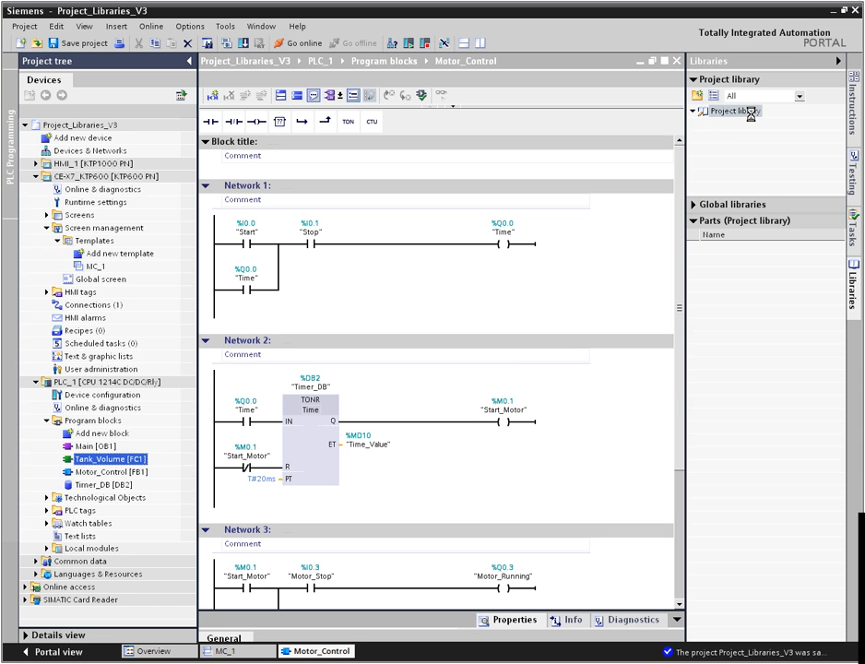
Step: Rename the new project library entries to Tank_Volume_FC and Motor_Control_FB
right_click(741, 126)
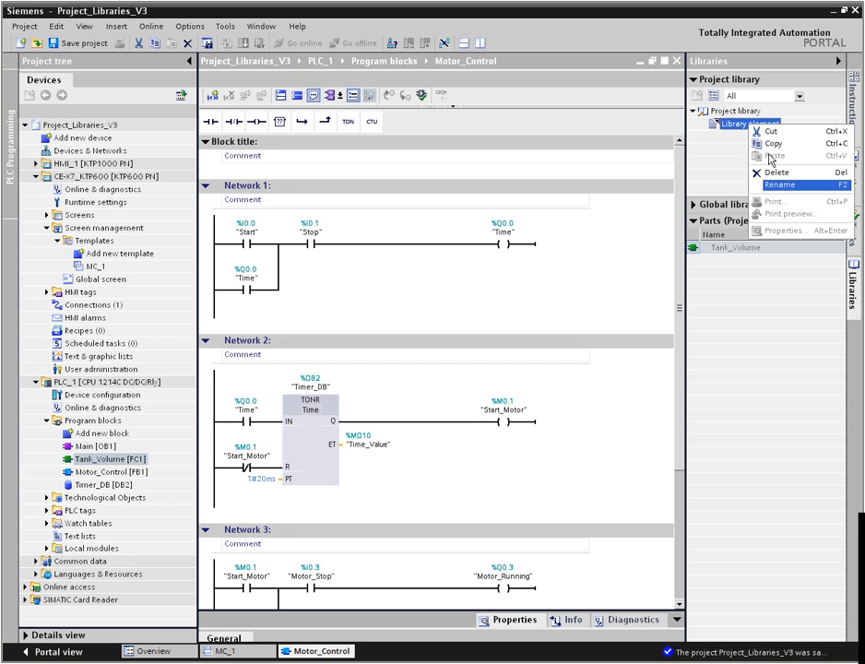
left_click(779, 184)
type("Tank_Volume_FC")
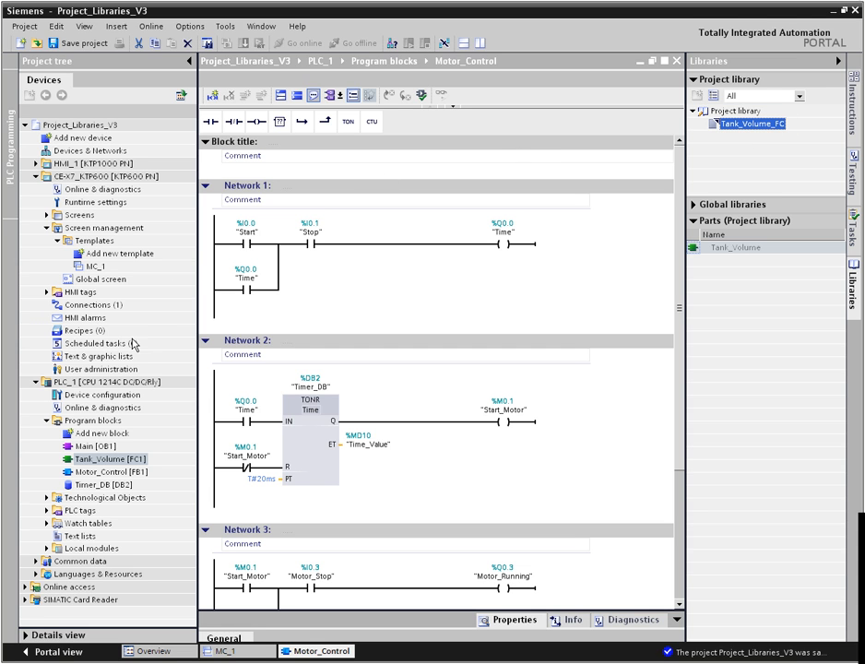
left_click(111, 468)
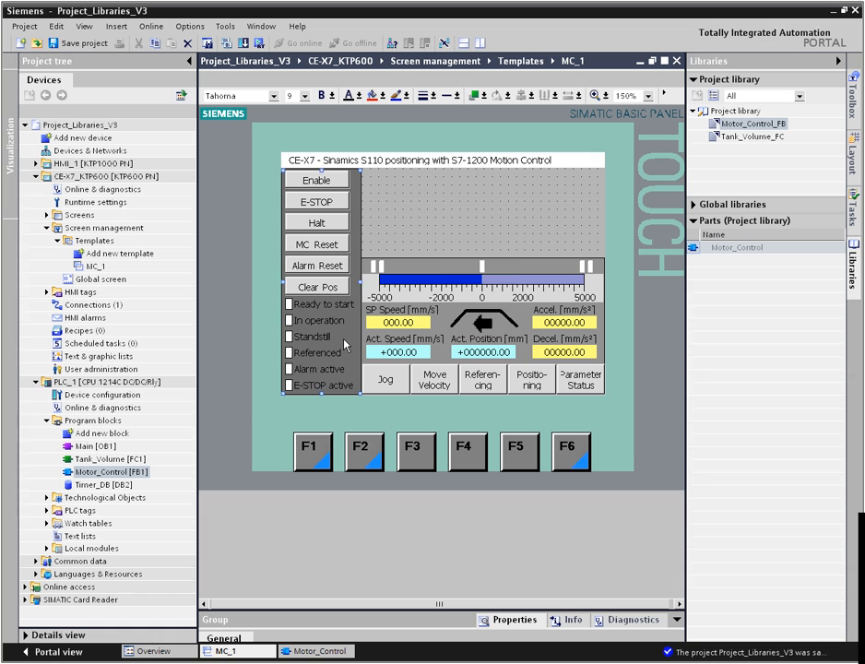
left_click(731, 135)
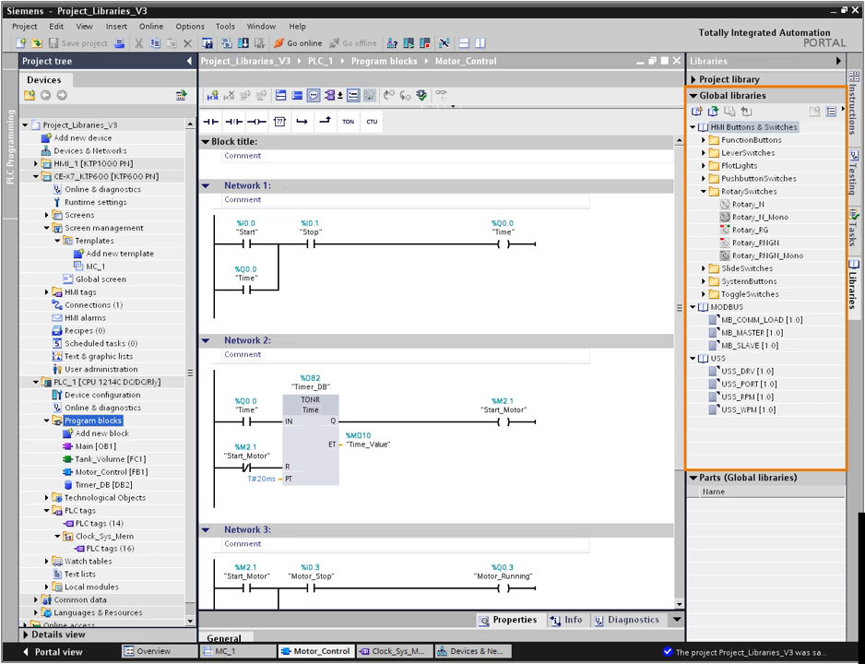
mouse_move(734, 127)
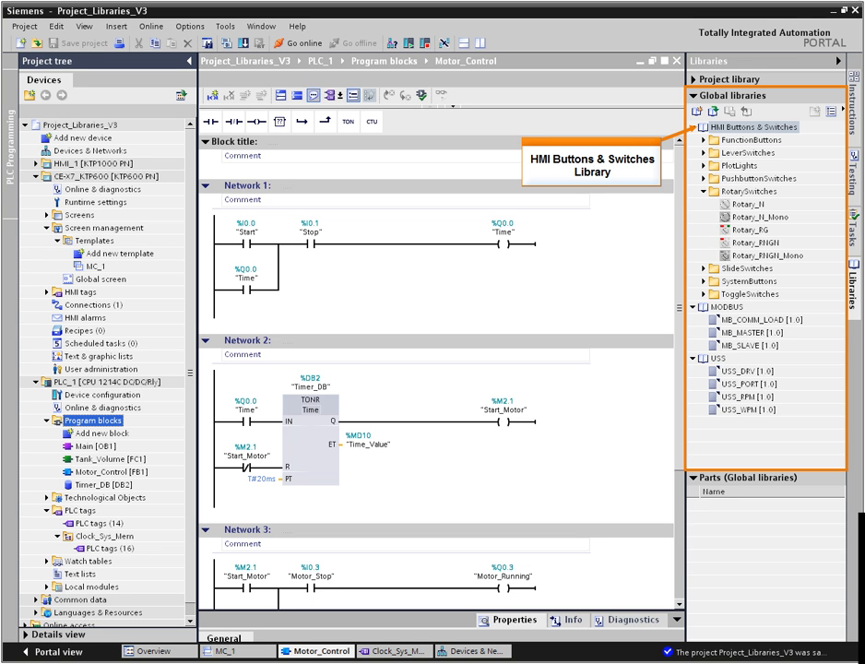
mouse_move(708, 306)
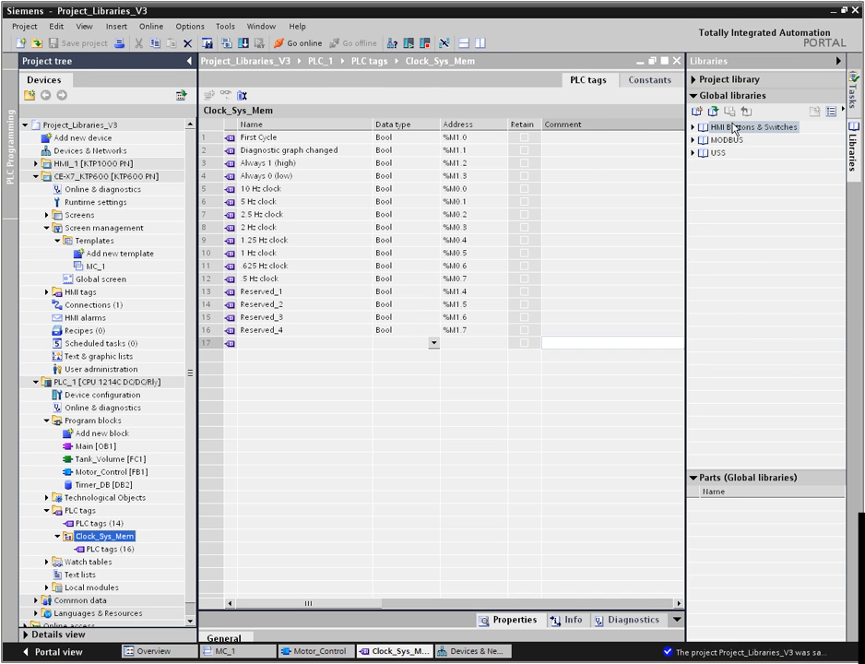
mouse_move(697, 111)
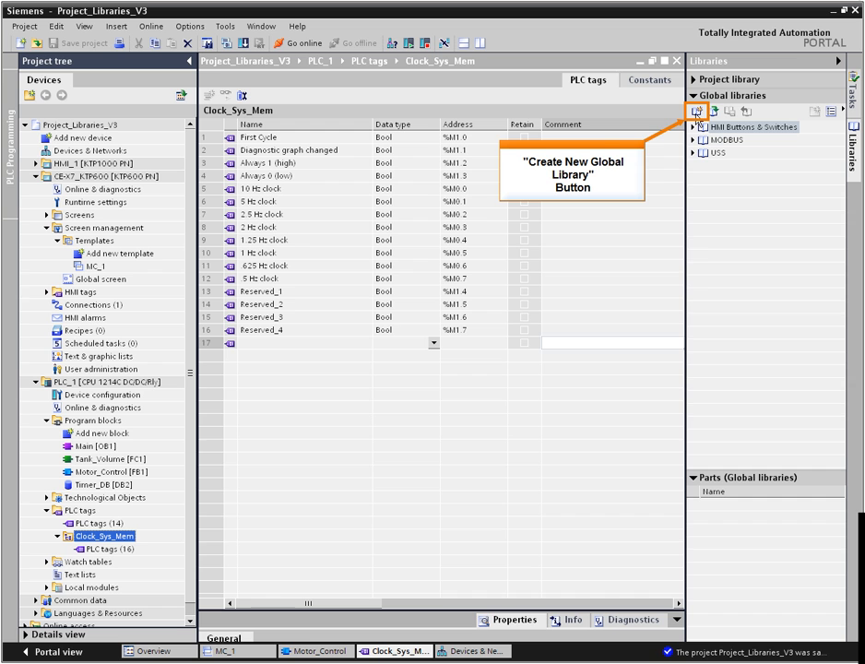
Step: Create a new global library named Drill Press
left_click(712, 111)
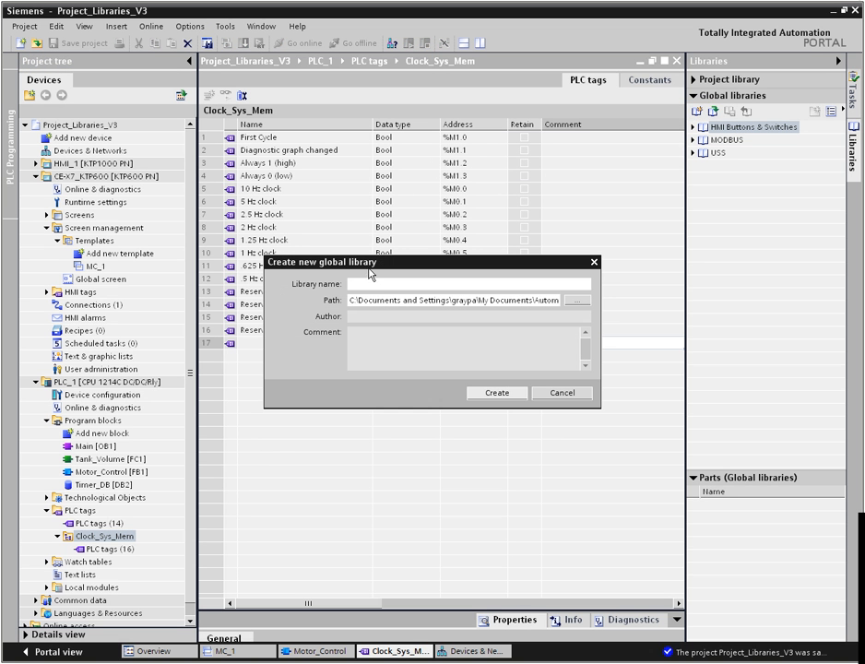
type("Drill")
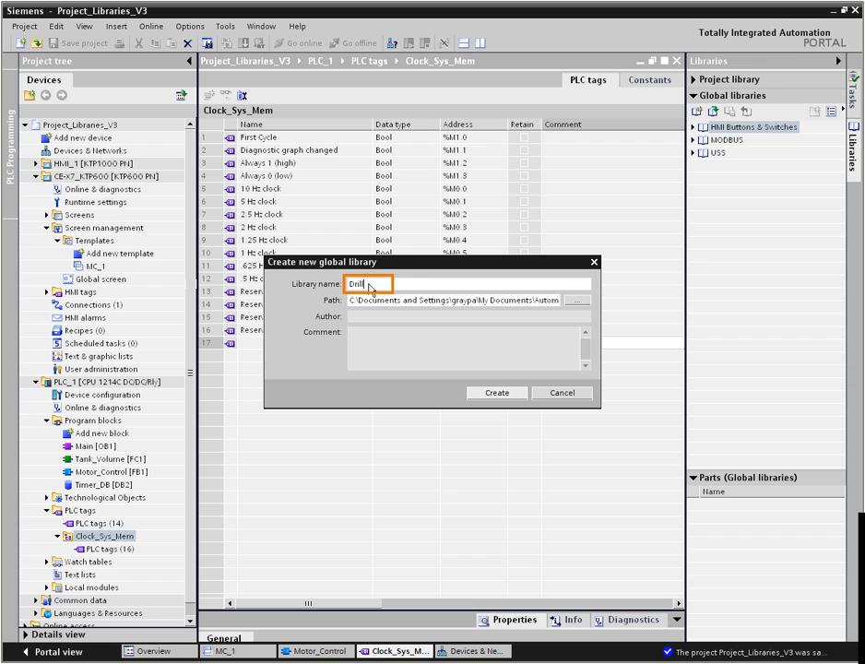
type("Press")
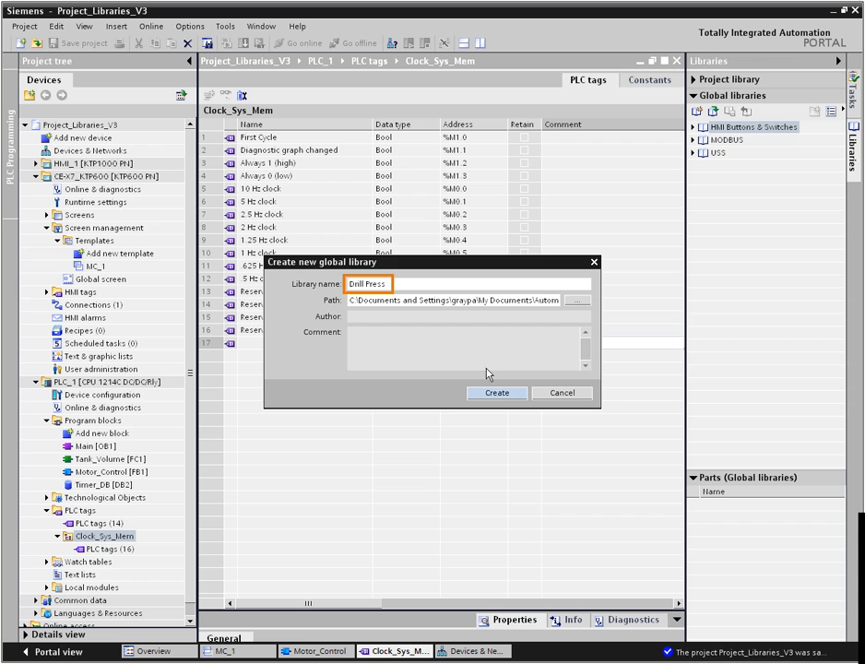
left_click(496, 391)
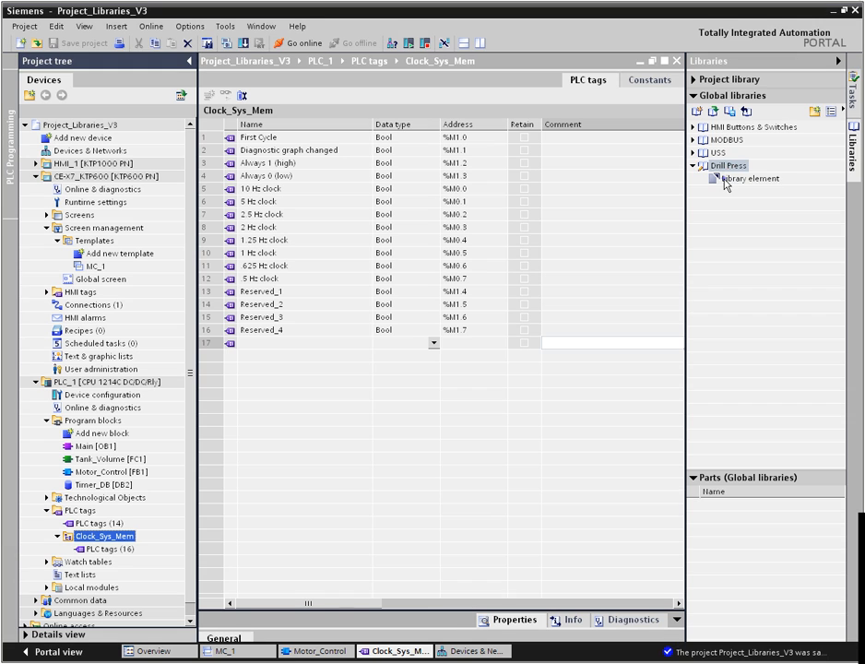
Step: Rename the Clock_Sys_Mem library element to Clock_Sys_Mem_Tags
left_click(745, 180)
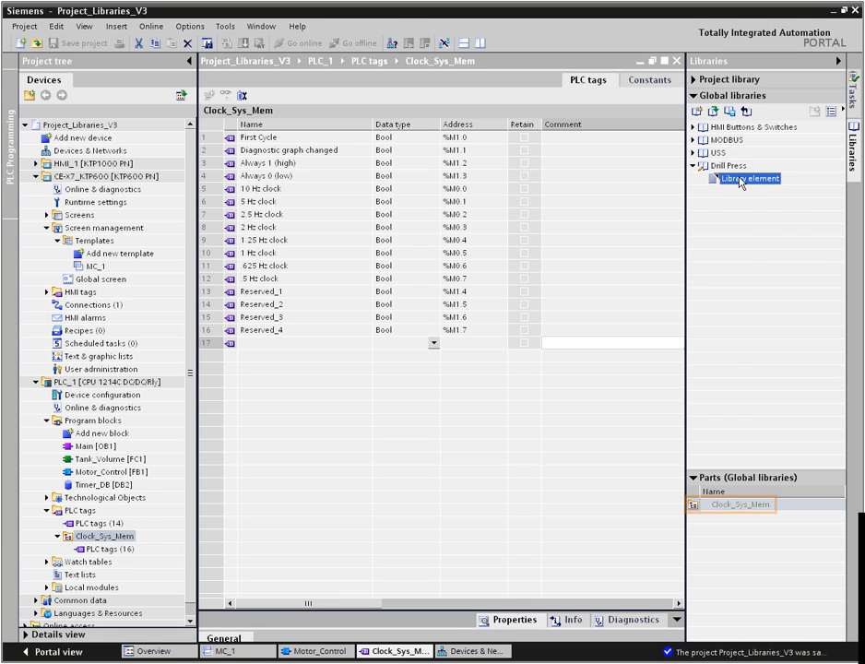
right_click(740, 180)
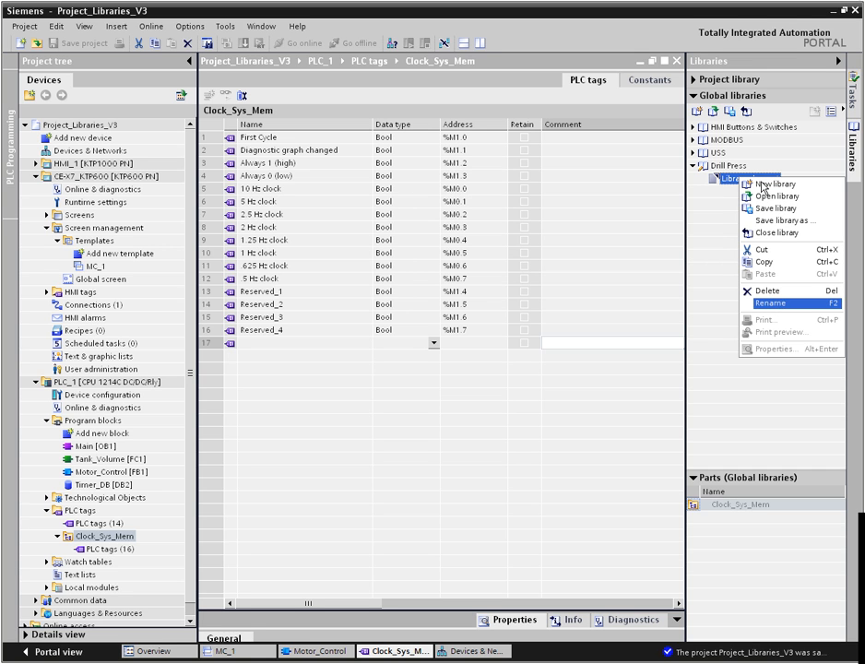
left_click(761, 314)
type("Clock_Sys_Mem_Tags")
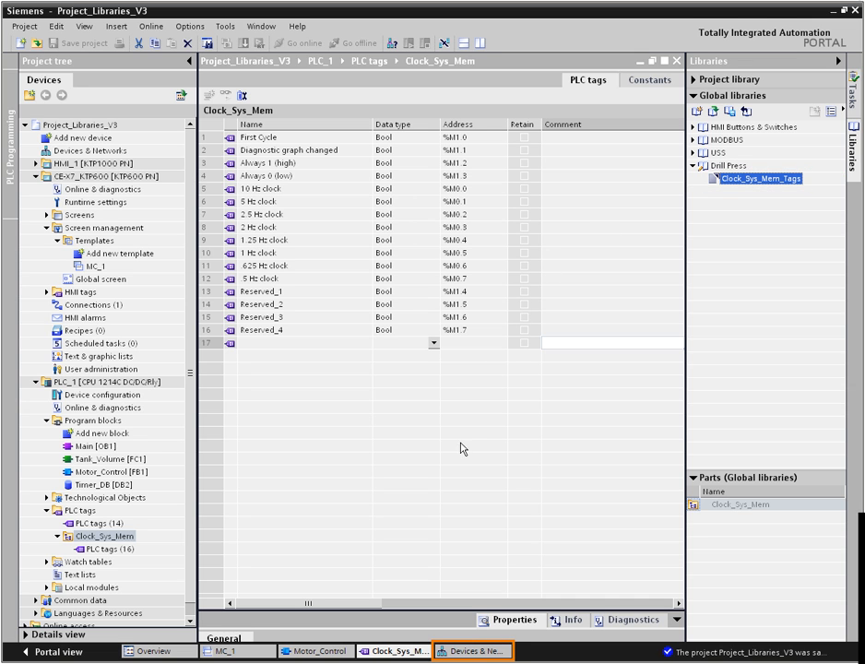
Step: Show the network view and add the KTP600 HMI as MC_KTP600_HMI_Config in Drill Press
left_click(472, 649)
type("MC_KTP600_HMI_Config")
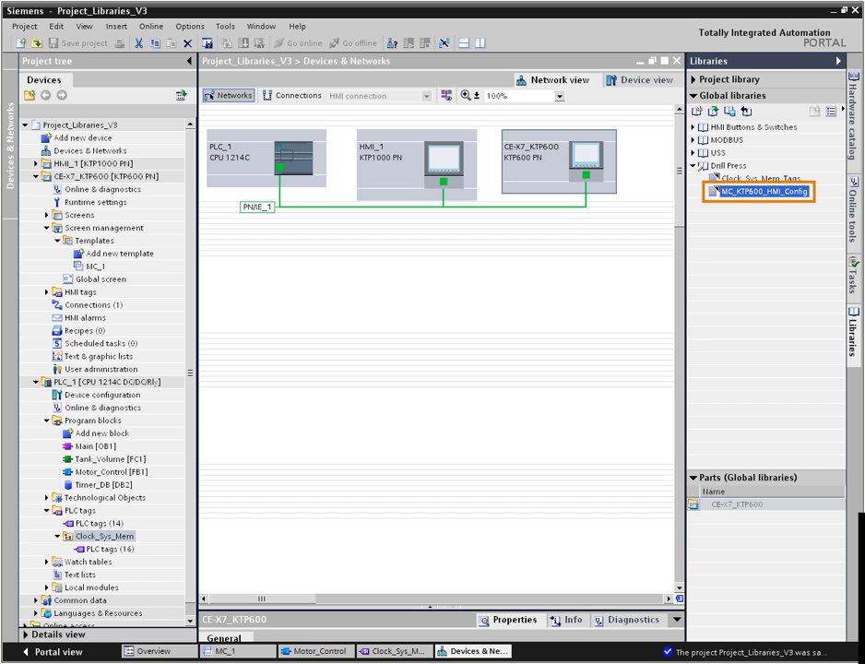
left_click(764, 190)
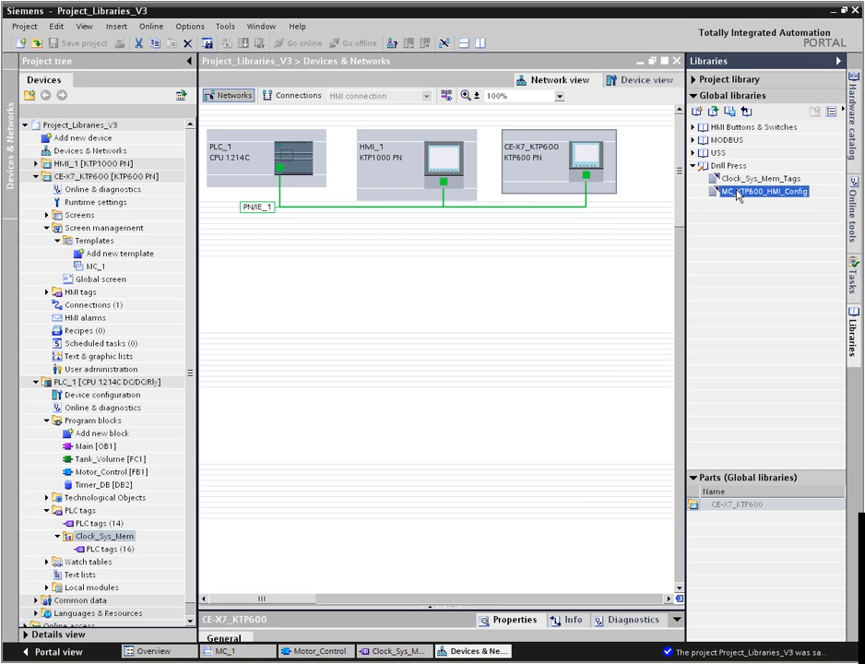
left_click(269, 169)
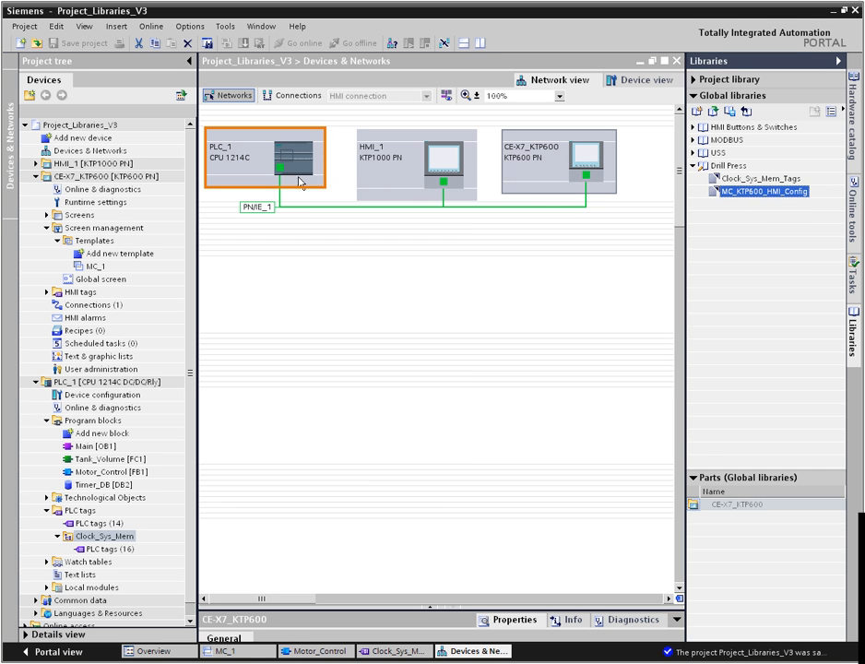
Step: Open PLC_1's device view to add its S7-1200 analog signal module to Drill Press
left_click(267, 165)
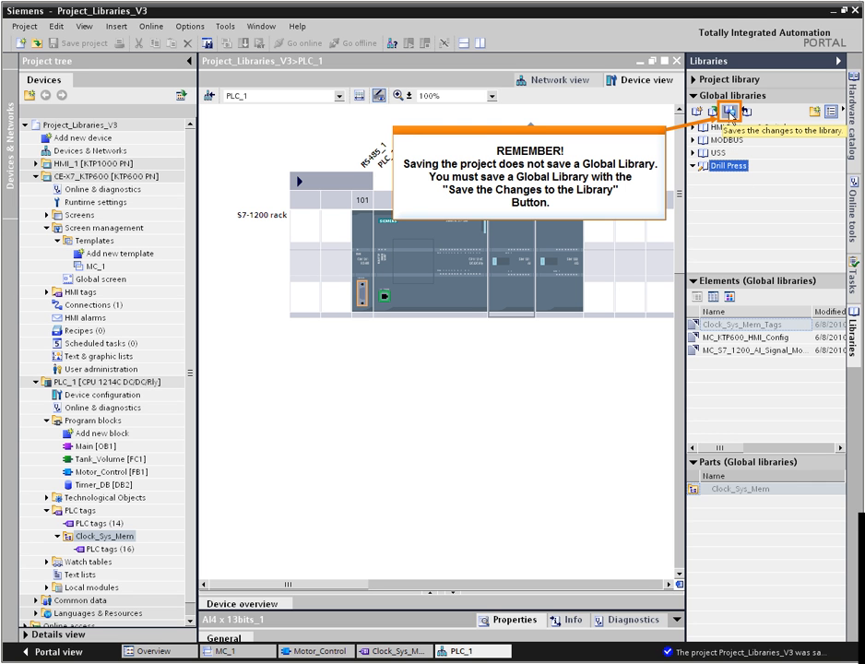
Step: Open Main [OB1] and expand the USS library to select USS_DRV
double_click(86, 445)
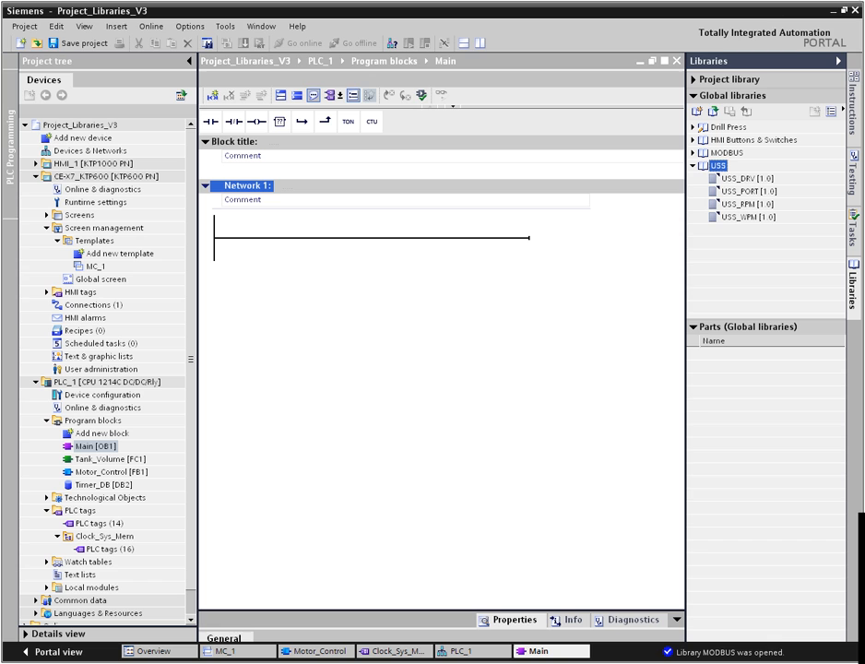
left_click(719, 166)
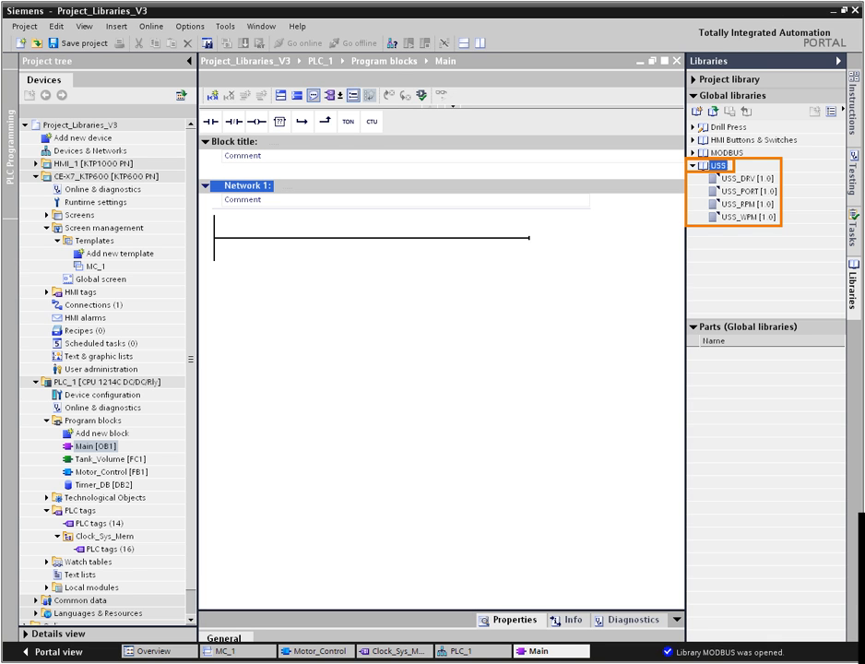
left_click(747, 180)
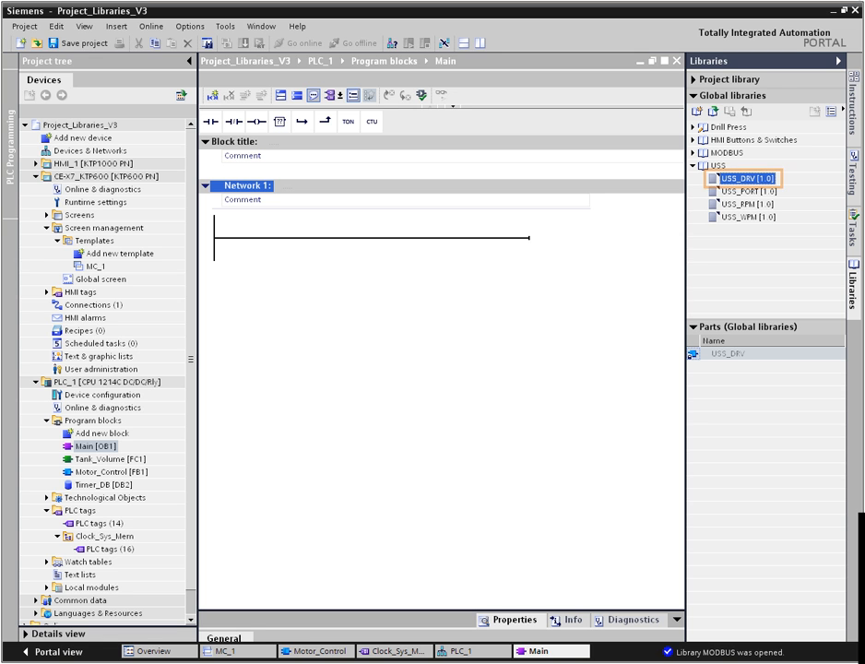
Step: Drop USS_DRV into Network 1 with a single-instance USS_DRV_DB data block
left_click_drag(738, 177, 369, 229)
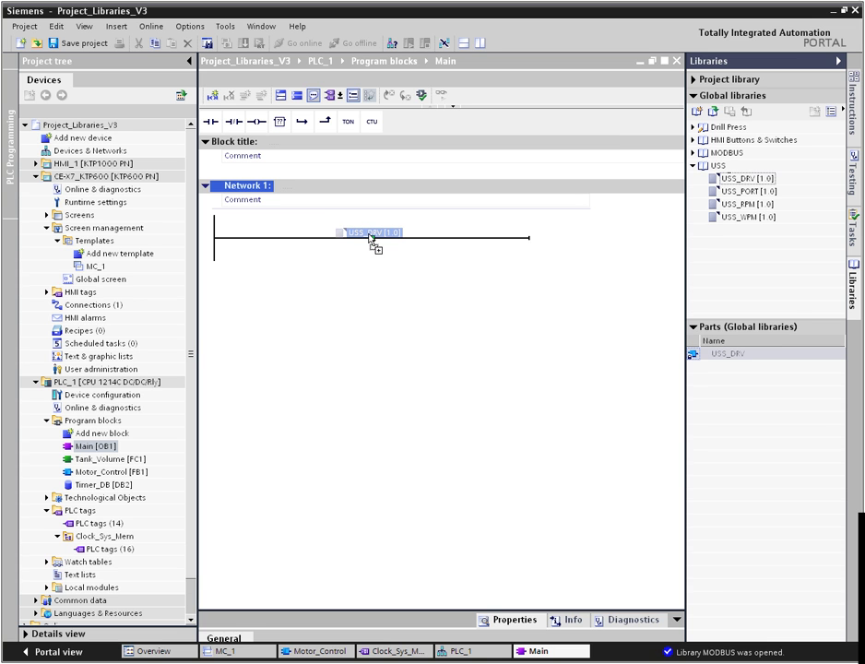
left_click(370, 232)
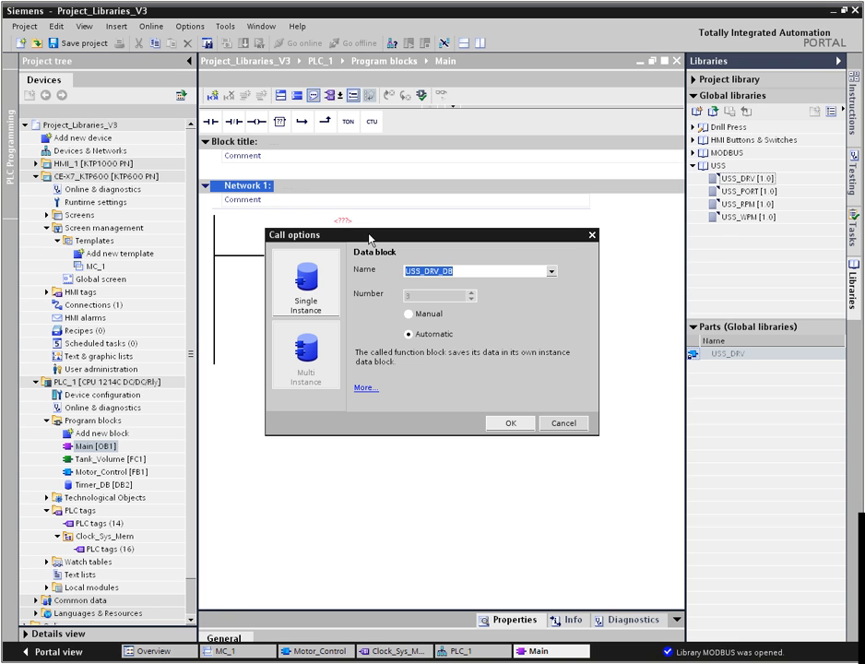
left_click(510, 422)
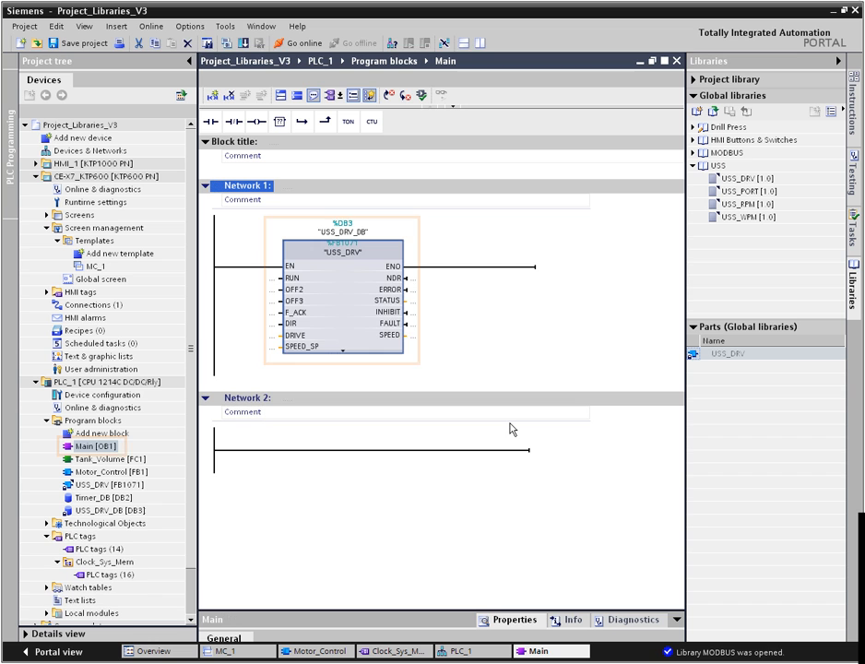